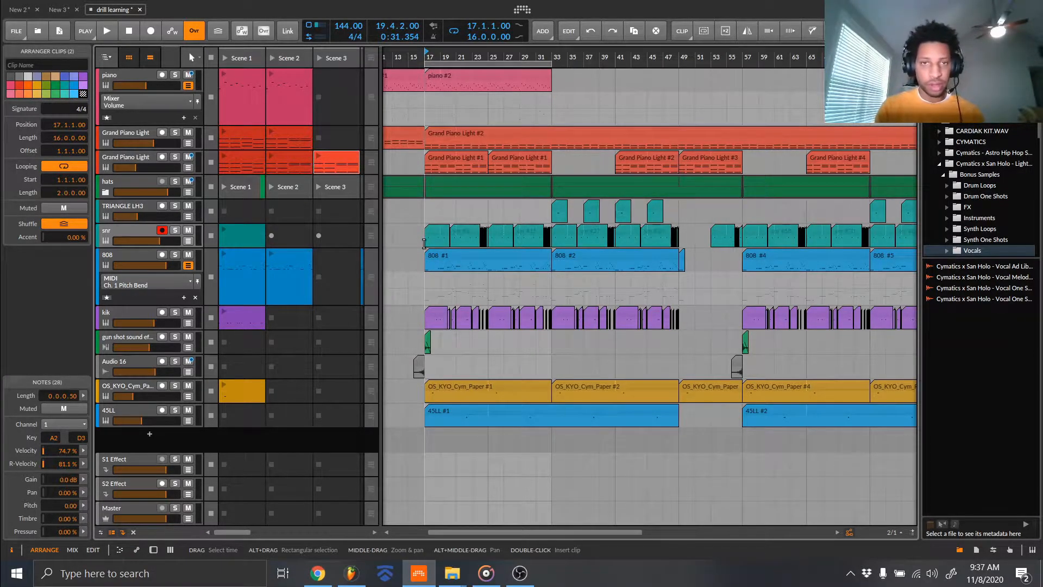
# Solo the 808 track, play the beat and show its Sampler, Distortion and Dynamics device chain
pyautogui.click(106, 31)
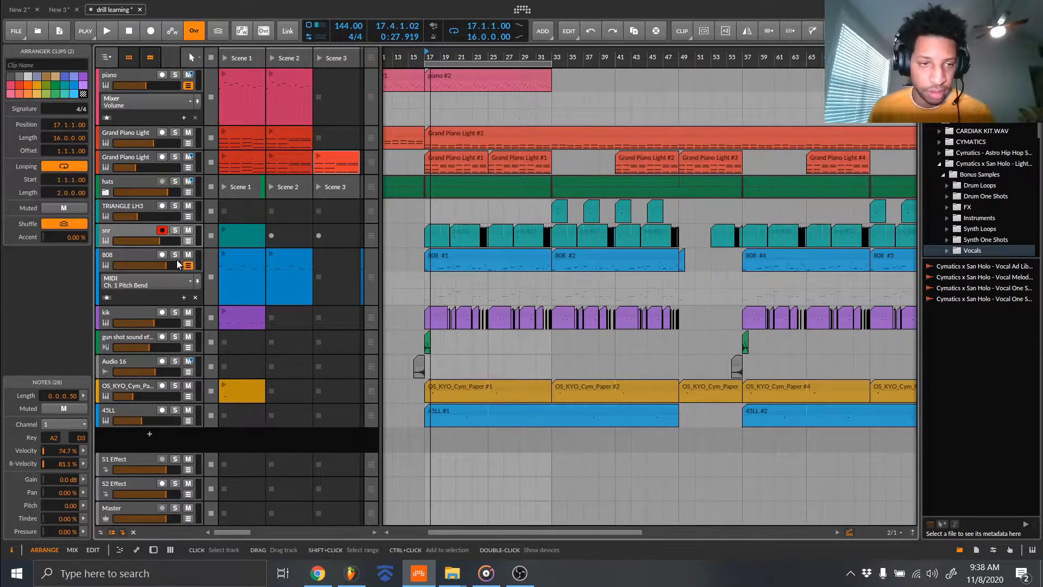
pyautogui.click(107, 30)
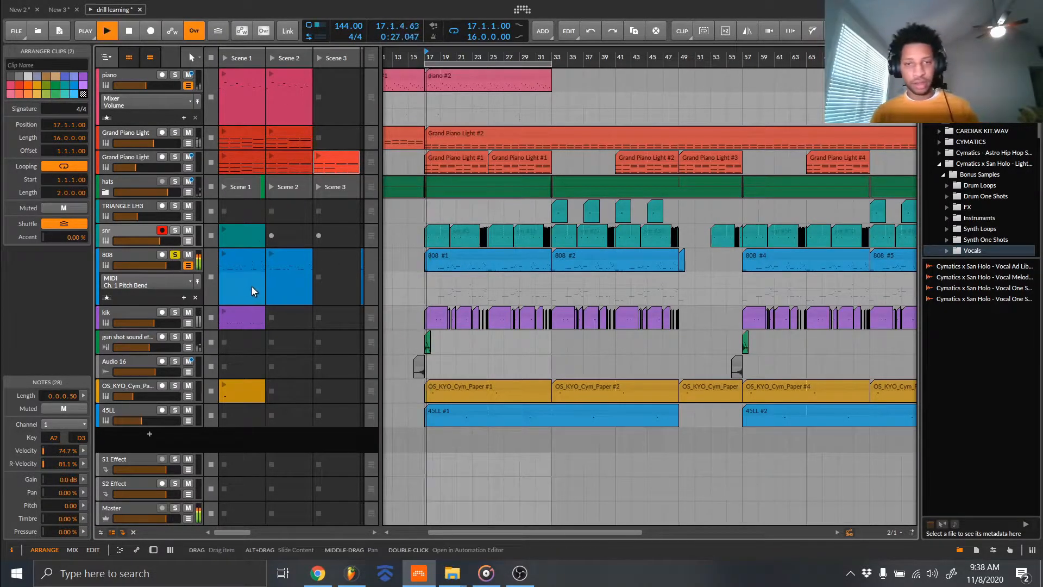
pyautogui.click(108, 254)
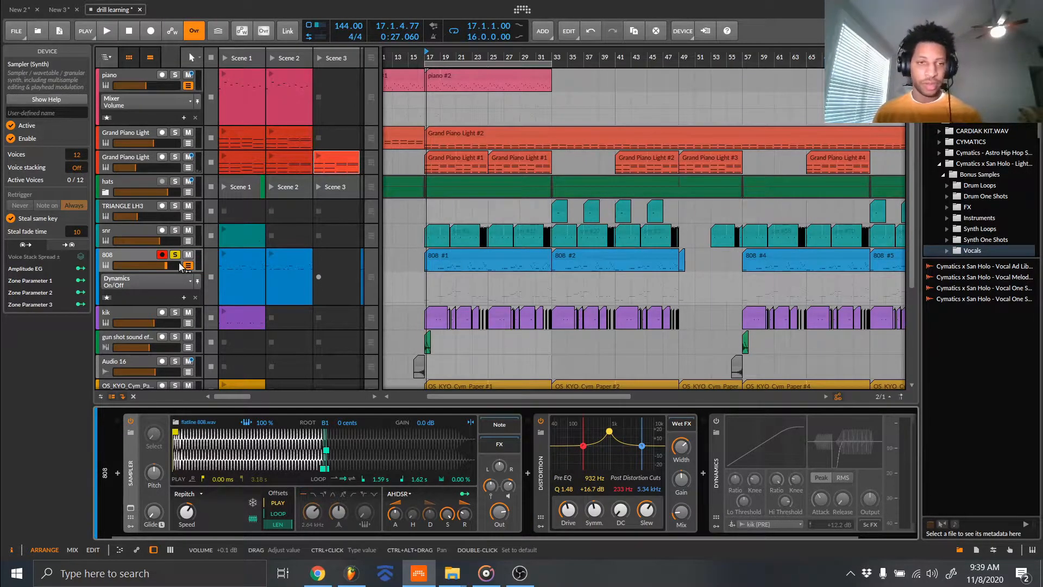
# Bring the 808 #1 clip into the automation editor from the arranger
pyautogui.click(175, 254)
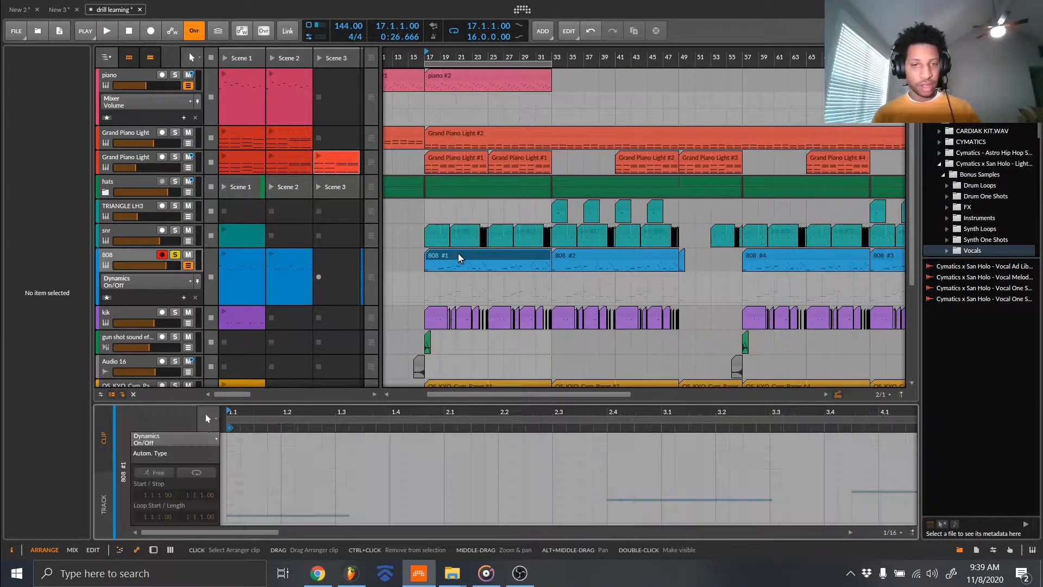
# Switch the clip's automation lane to MIDI Ch. 1 Pitch Bend and zoom into the timeline
pyautogui.click(170, 439)
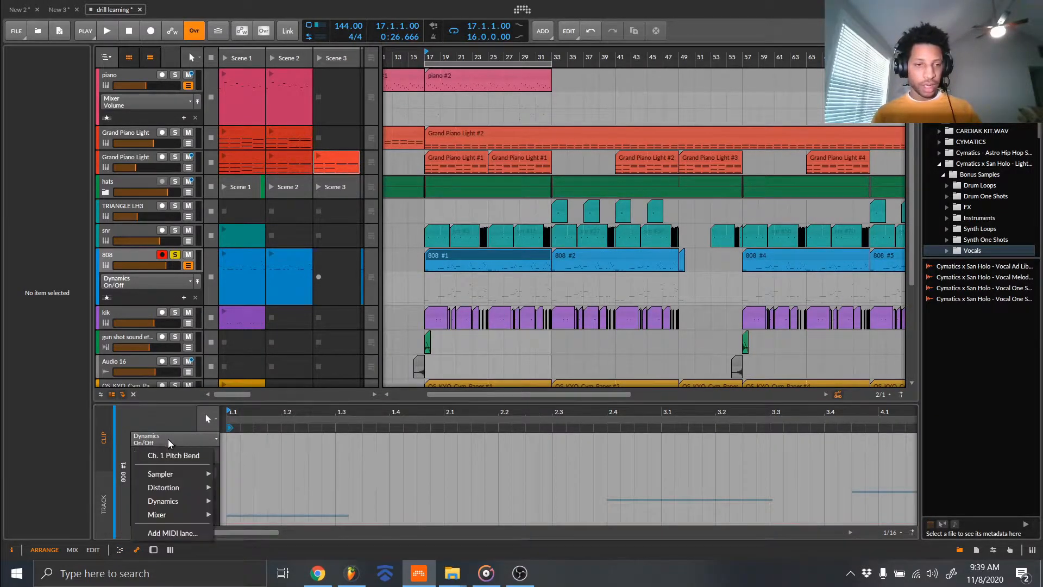
pyautogui.moveTo(173, 455)
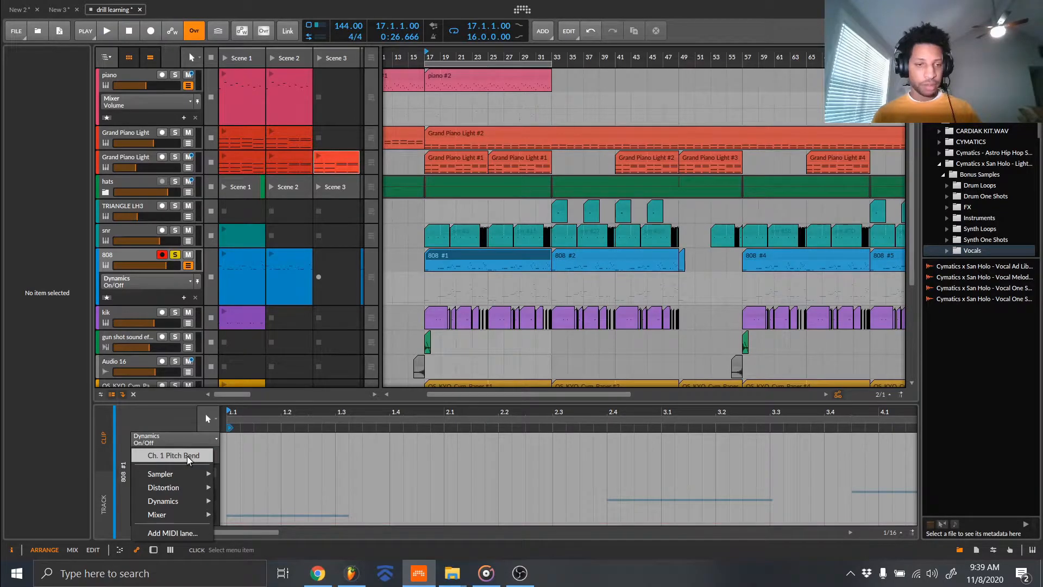
pyautogui.click(171, 455)
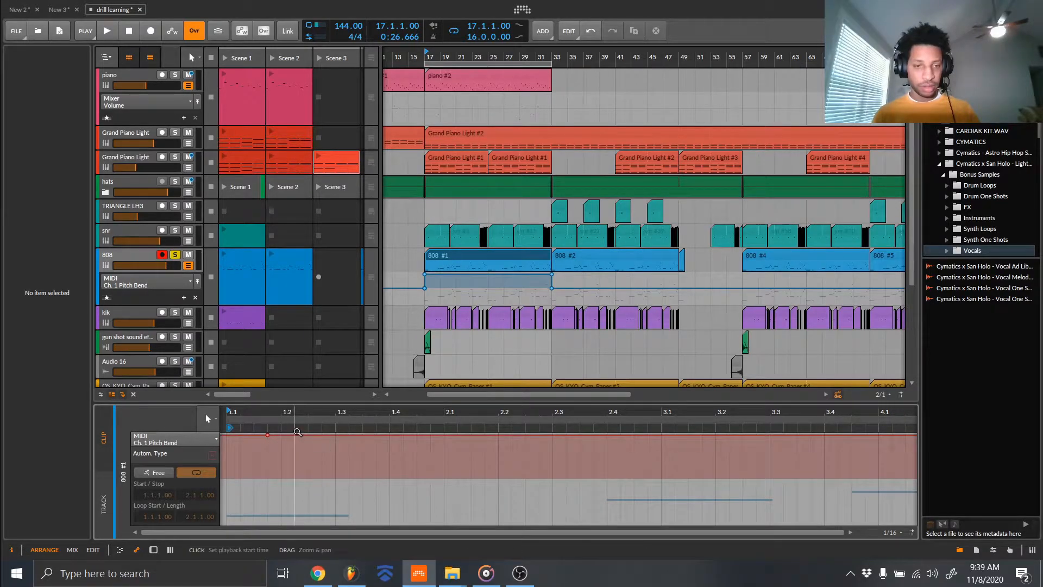
pyautogui.moveTo(268, 435); pyautogui.dragTo(322, 521)
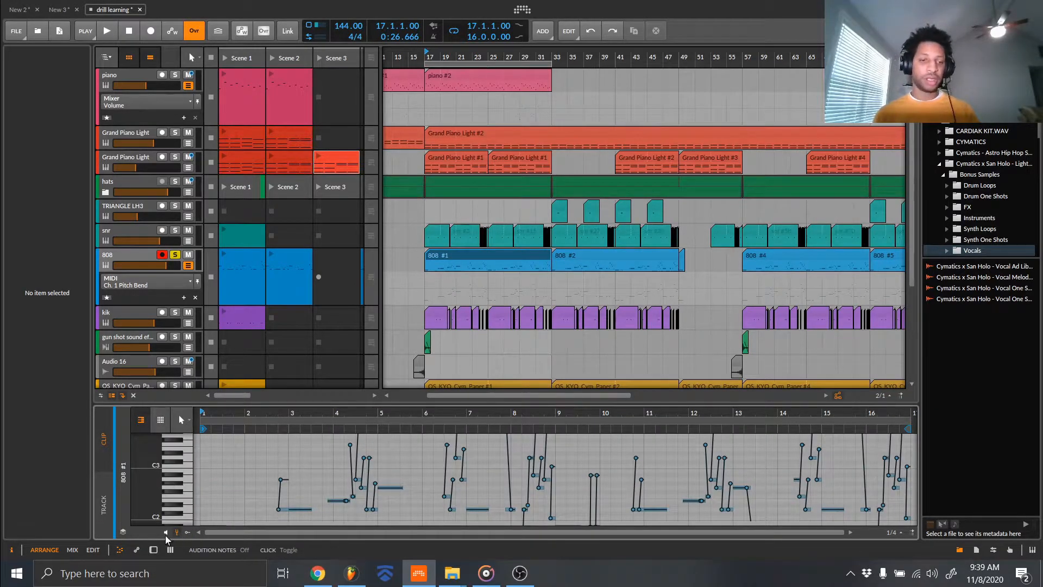
pyautogui.moveTo(319, 413)
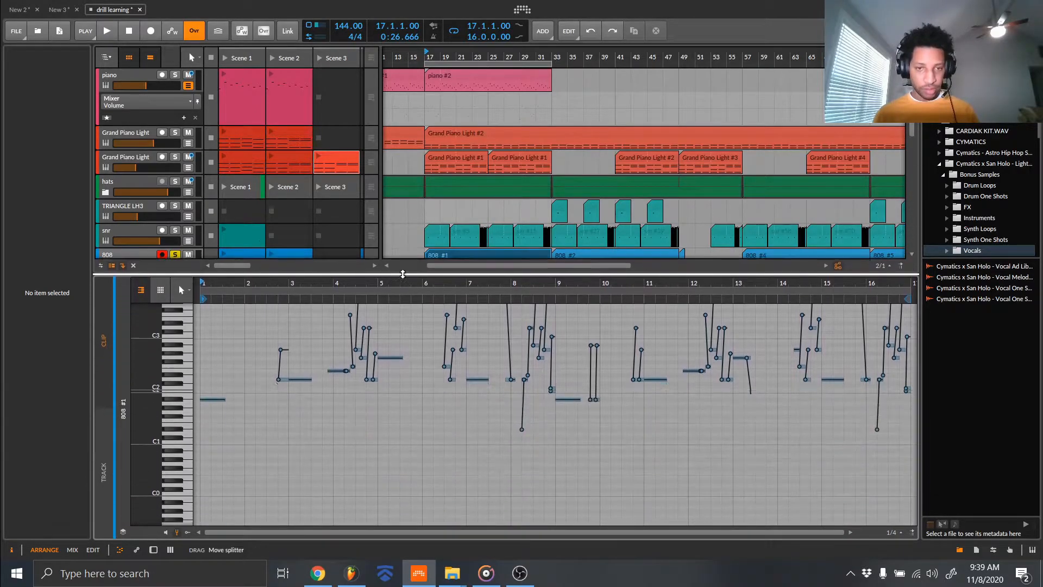
# Show the 808 #1 clip in an enlarged note editor with its pitch-bend slides visible
pyautogui.click(177, 532)
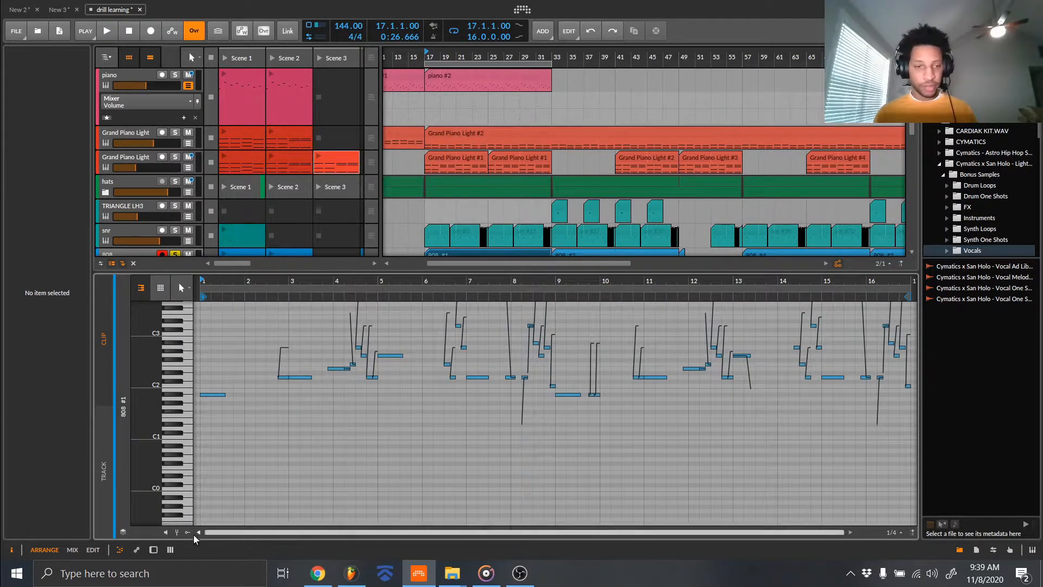
pyautogui.moveTo(176, 533)
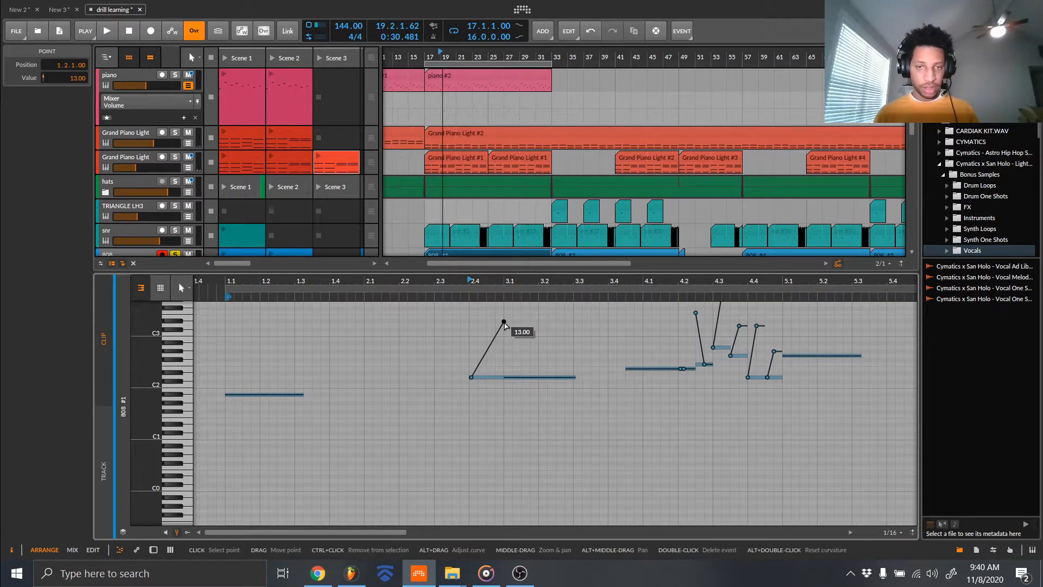
# Reshape the slide on the note near bar 2.4 from +13 to a -12 semitone drop and retime it
pyautogui.moveTo(503, 324); pyautogui.dragTo(496, 423)
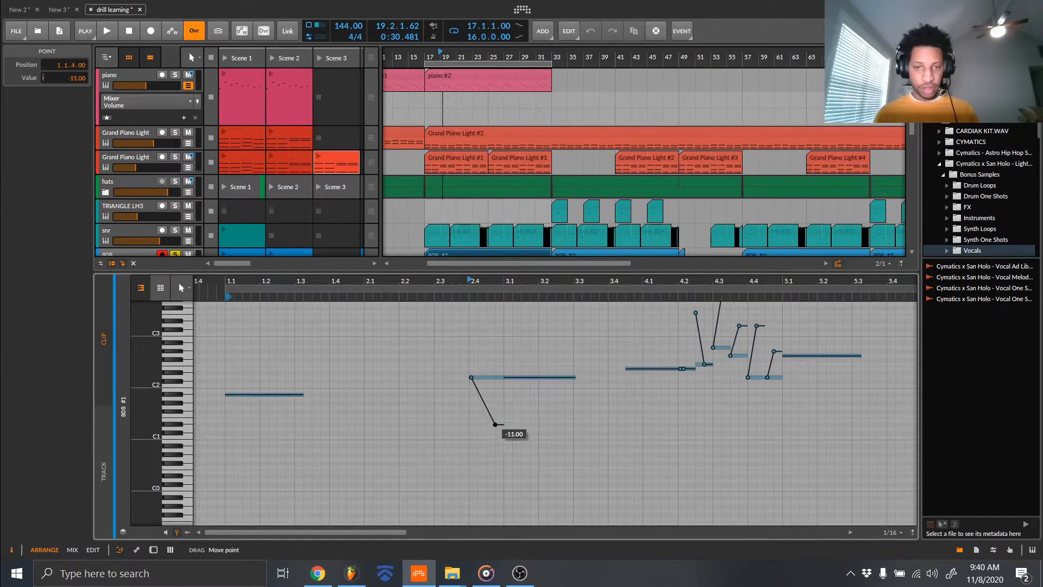
pyautogui.moveTo(496, 424); pyautogui.dragTo(478, 430)
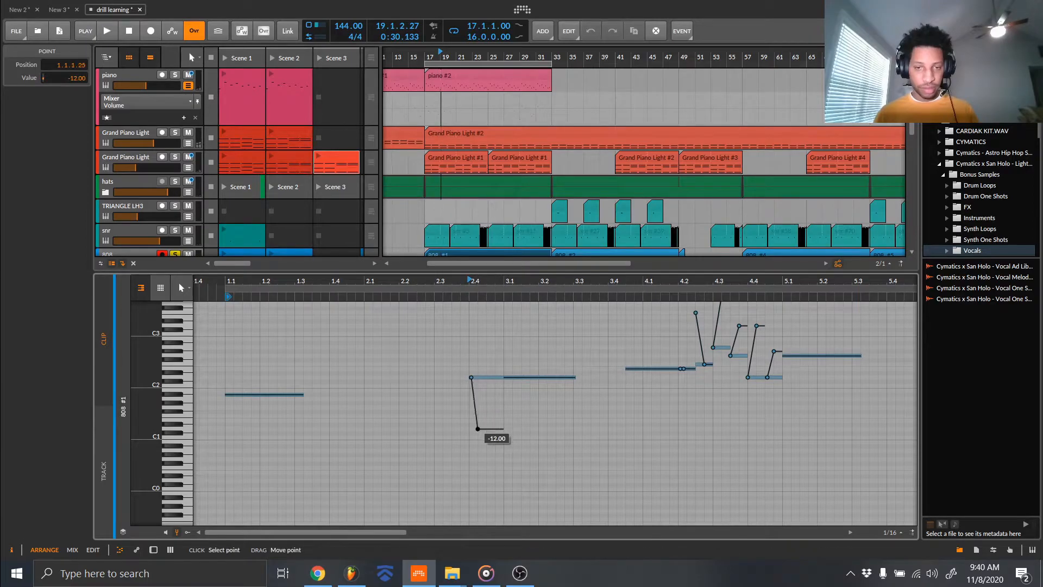
pyautogui.moveTo(477, 428); pyautogui.dragTo(504, 429)
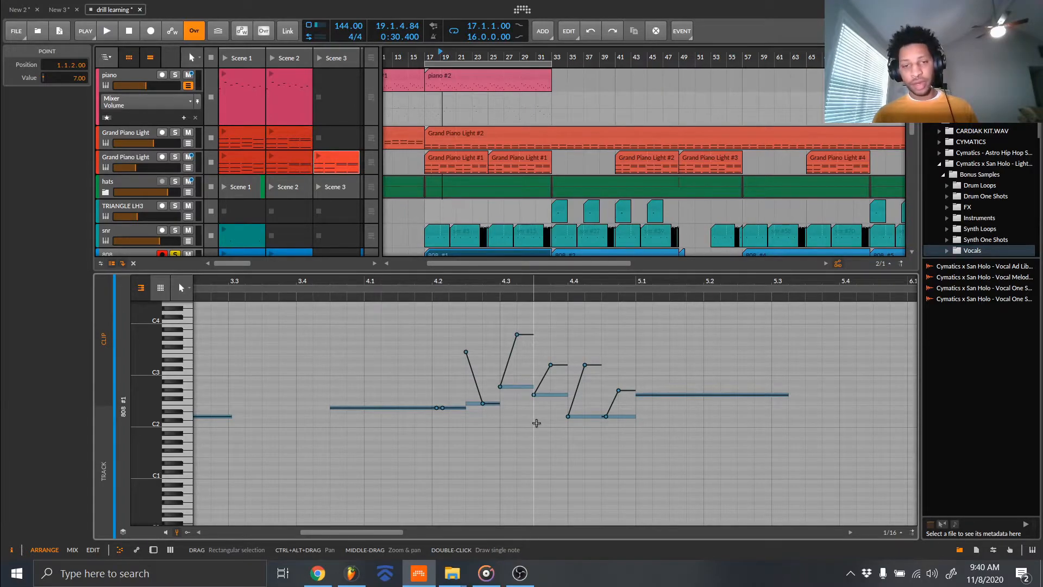
pyautogui.moveTo(511, 420)
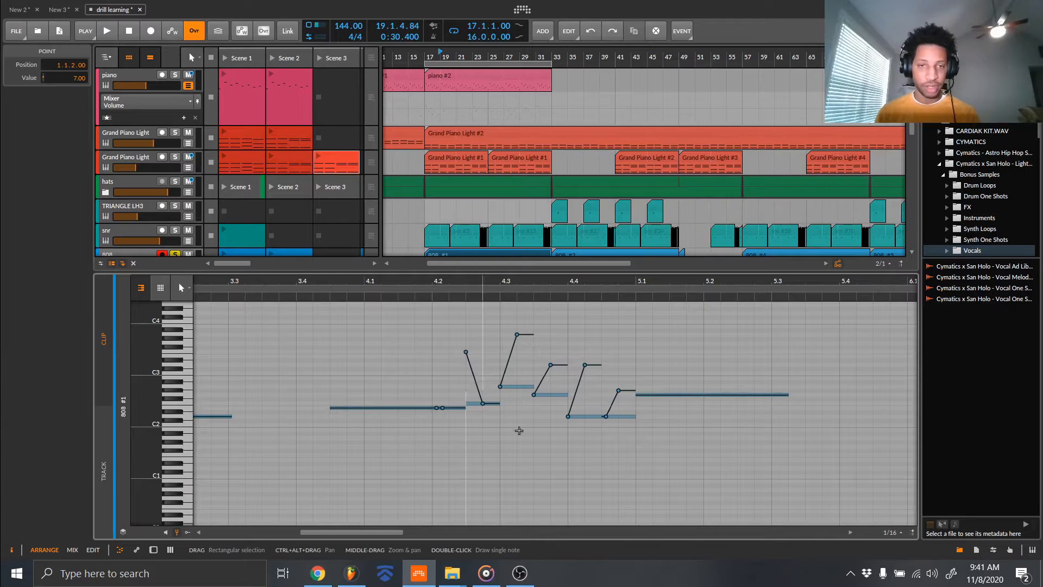
pyautogui.moveTo(467, 331)
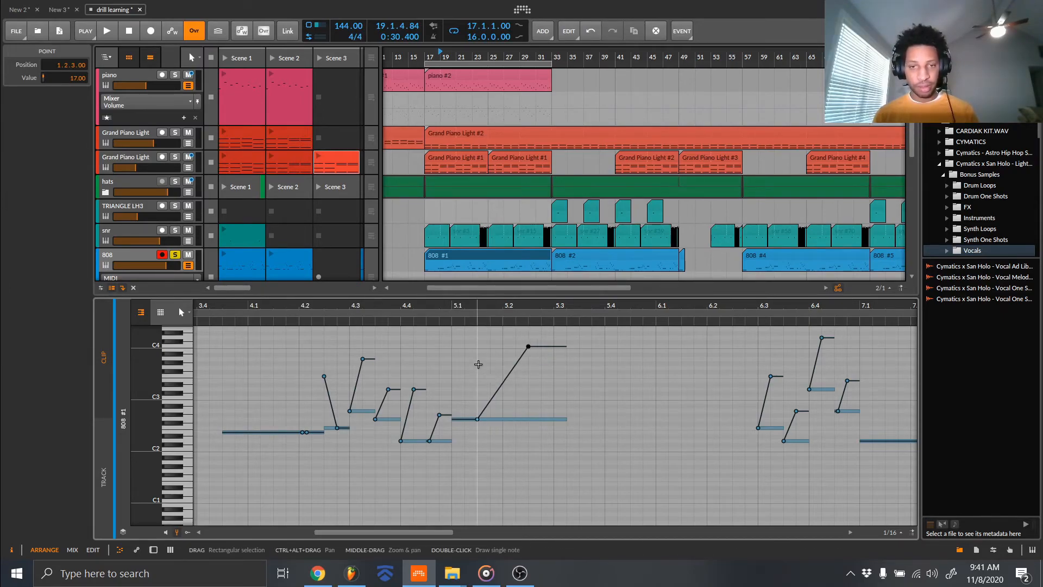
# Play the beat to hear the new +17 semitone rising slide on the note at bar 5.1
pyautogui.click(106, 30)
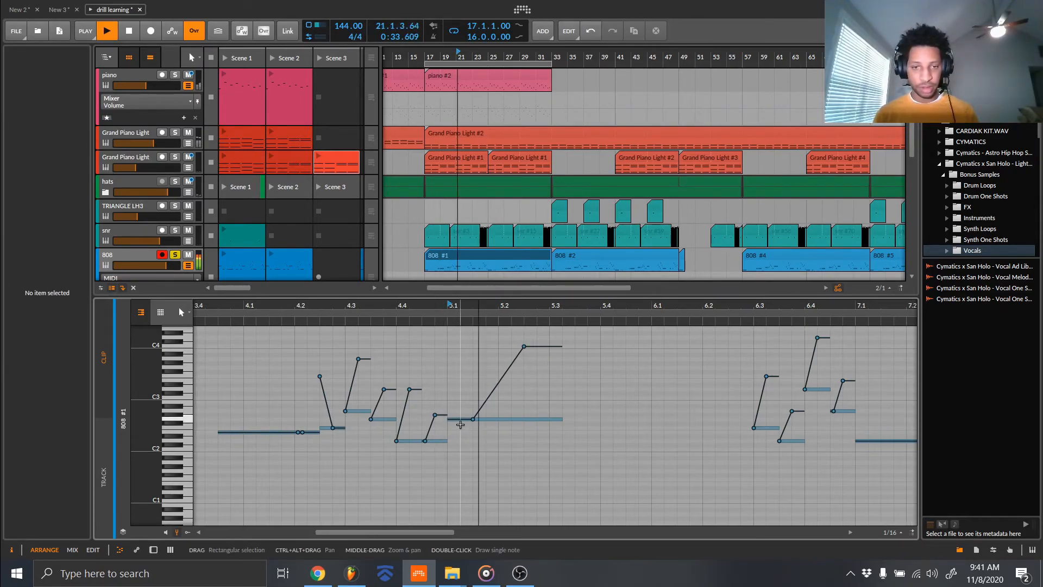